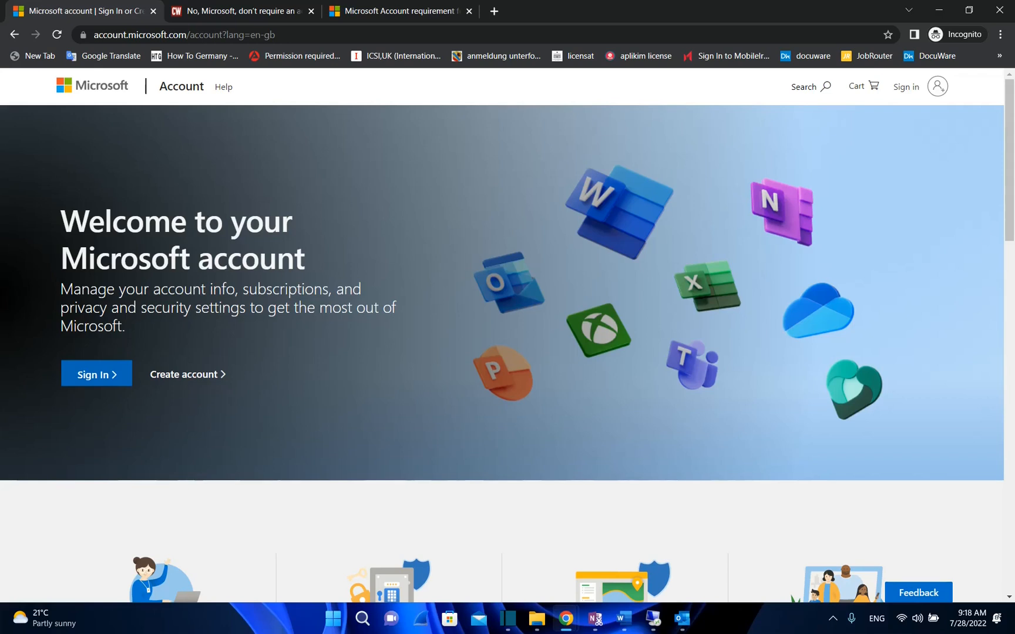
pyautogui.moveTo(706, 542)
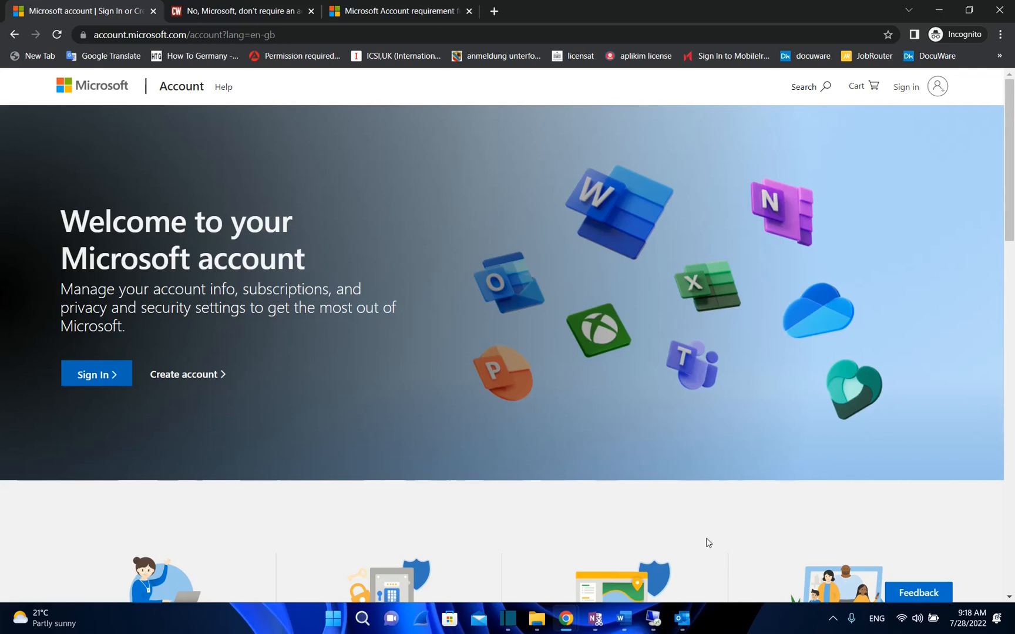
pyautogui.moveTo(664, 431)
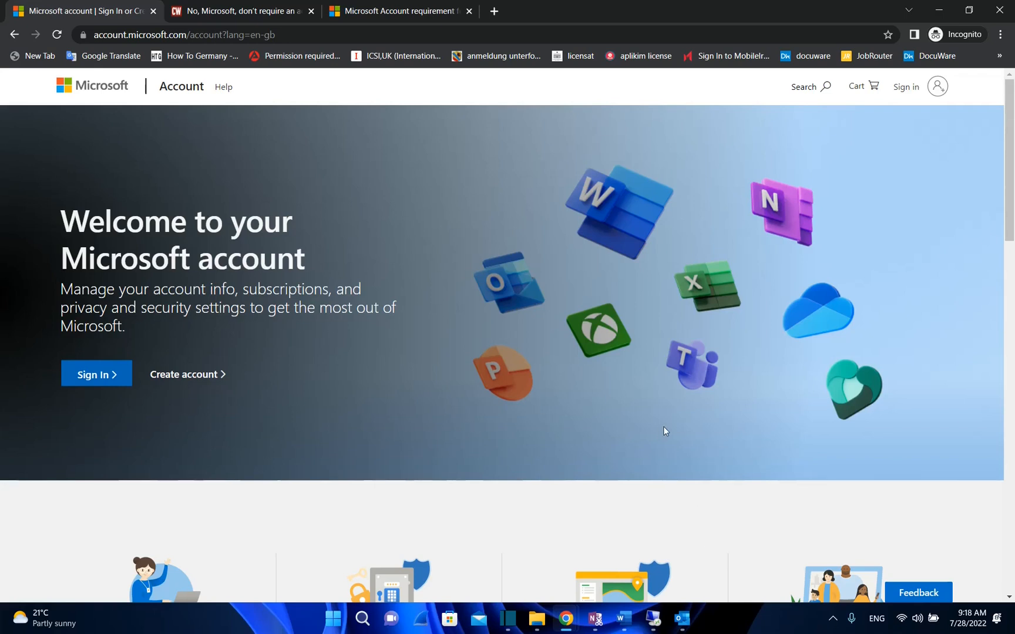
pyautogui.moveTo(171, 388)
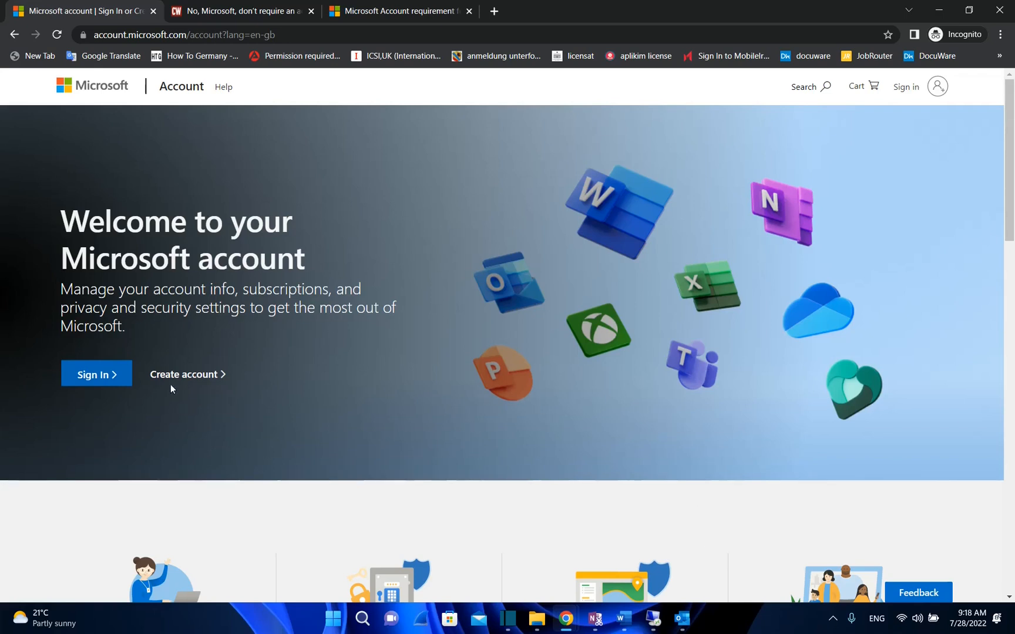
pyautogui.click(186, 374)
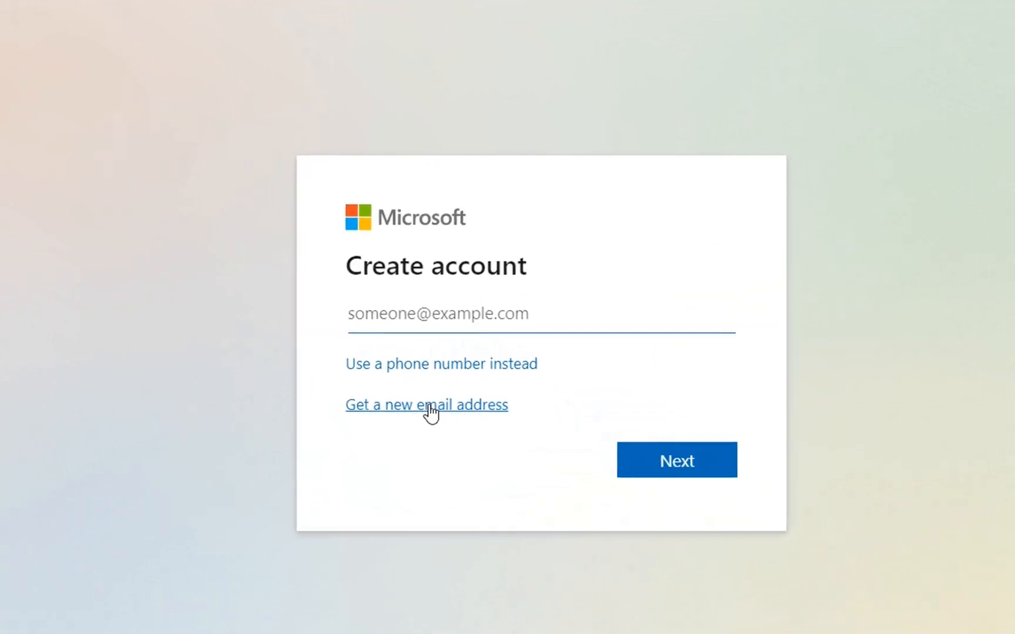
pyautogui.click(425, 404)
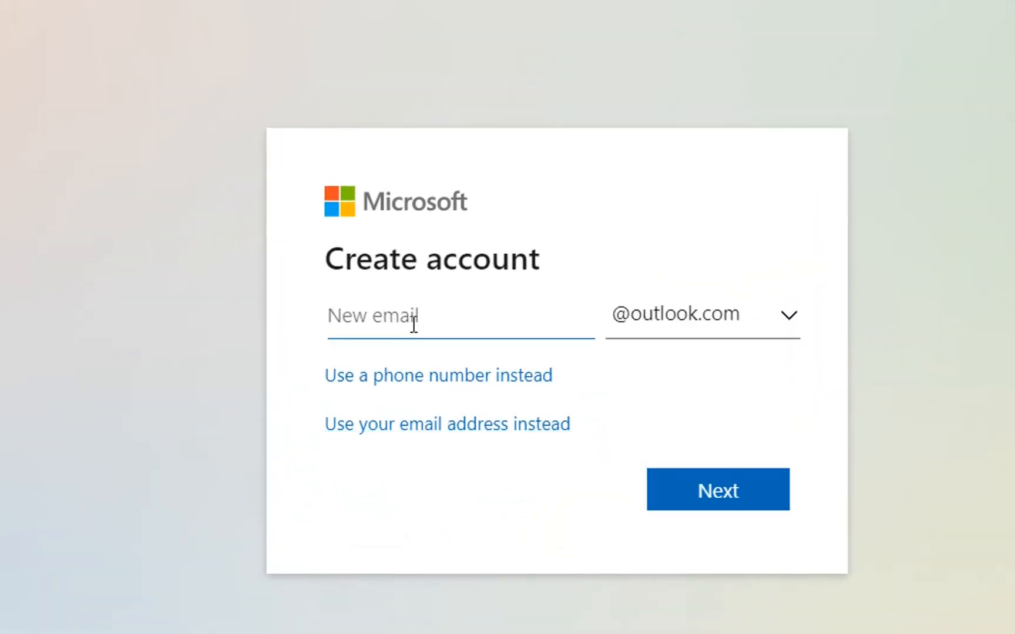
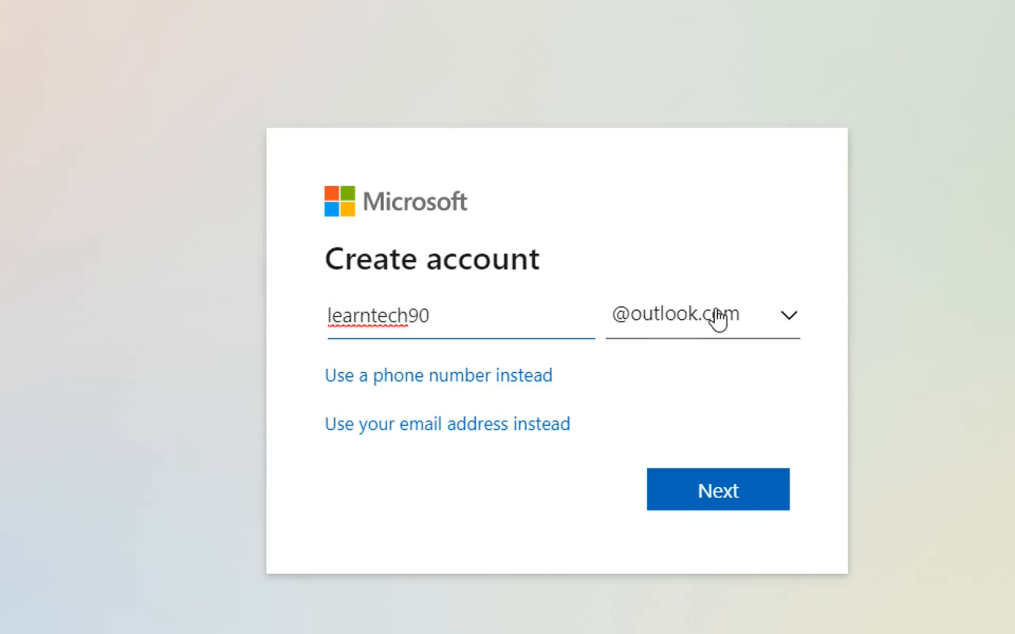
pyautogui.click(787, 315)
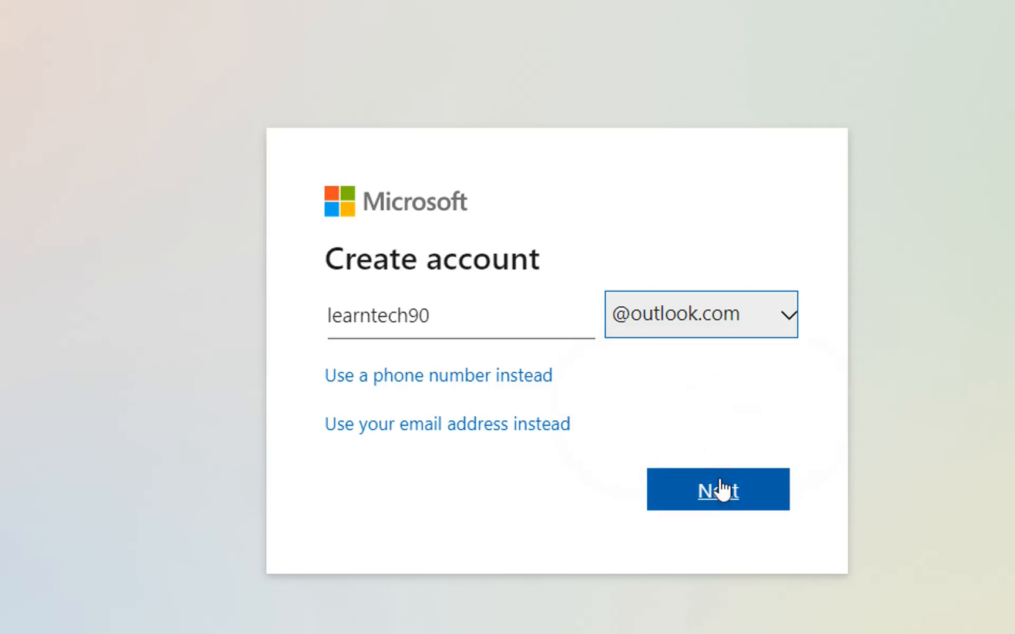
# - Submit the new address, set the account password, and pick birth day 20
pyautogui.click(717, 489)
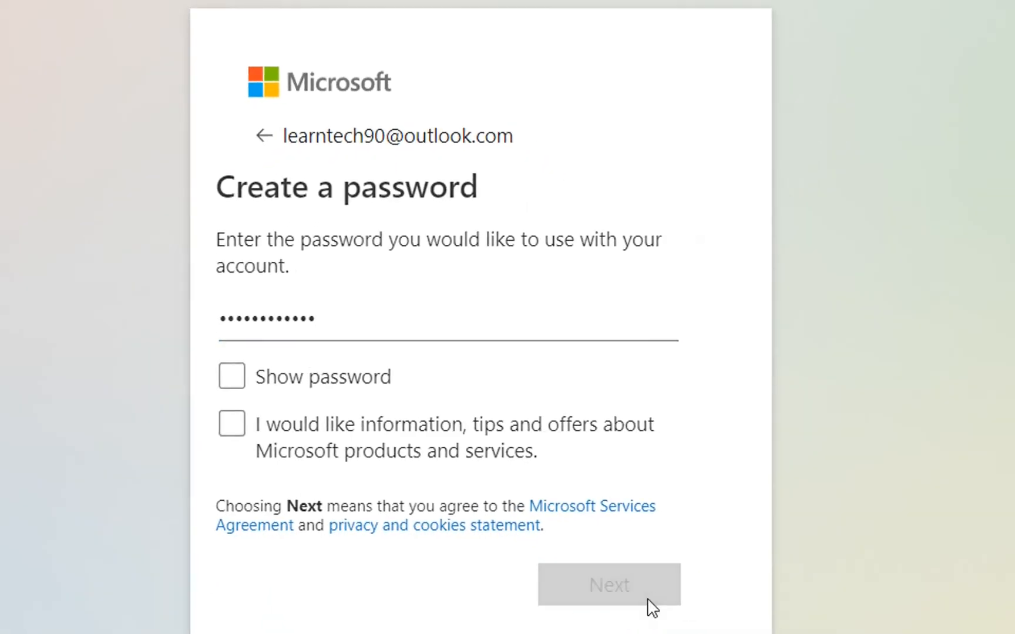
pyautogui.click(607, 584)
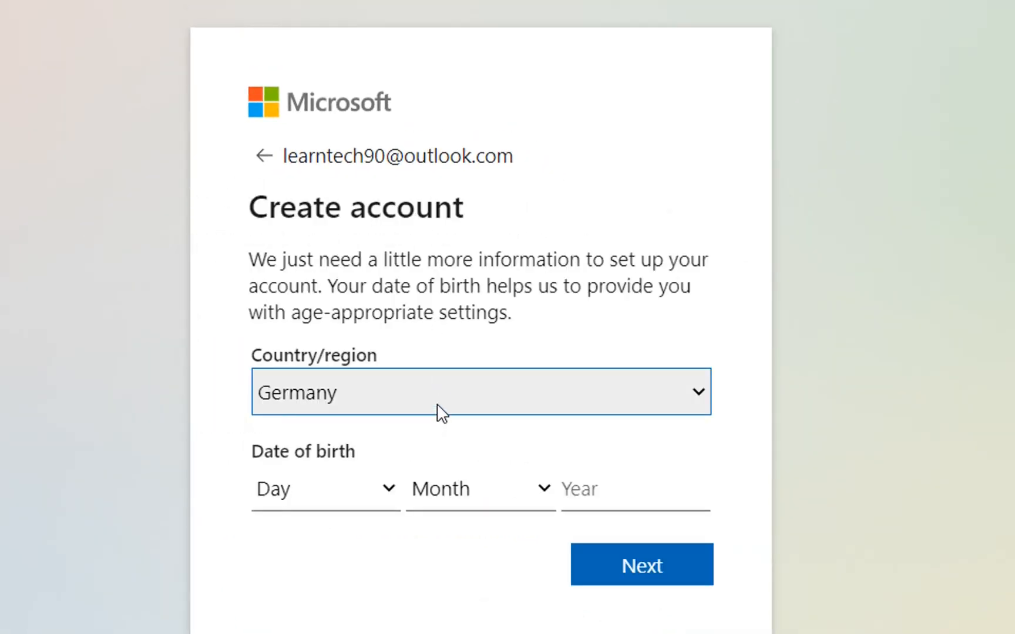
pyautogui.click(323, 488)
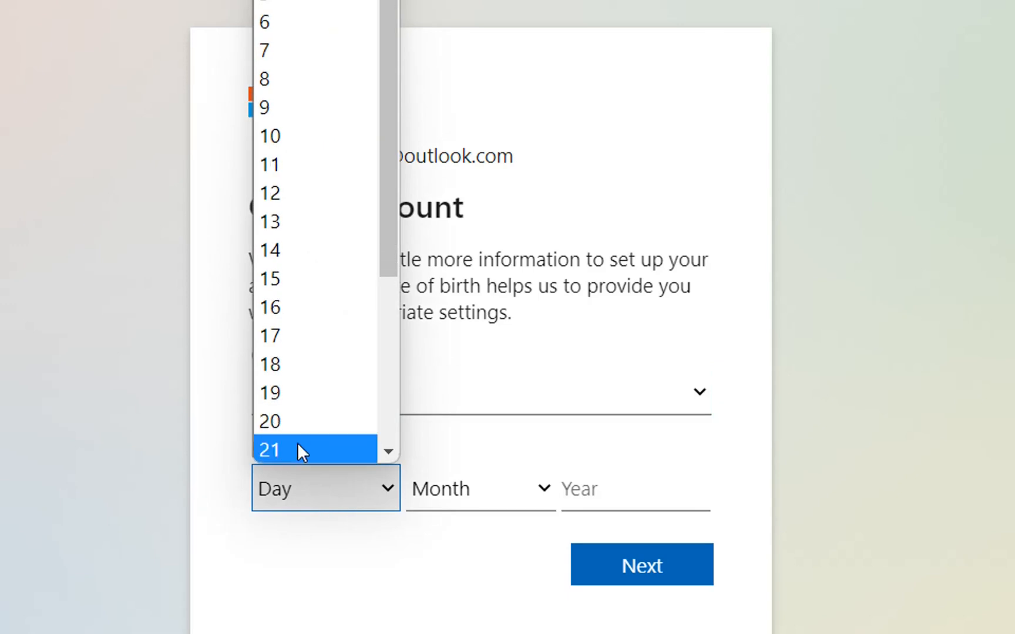
pyautogui.click(270, 421)
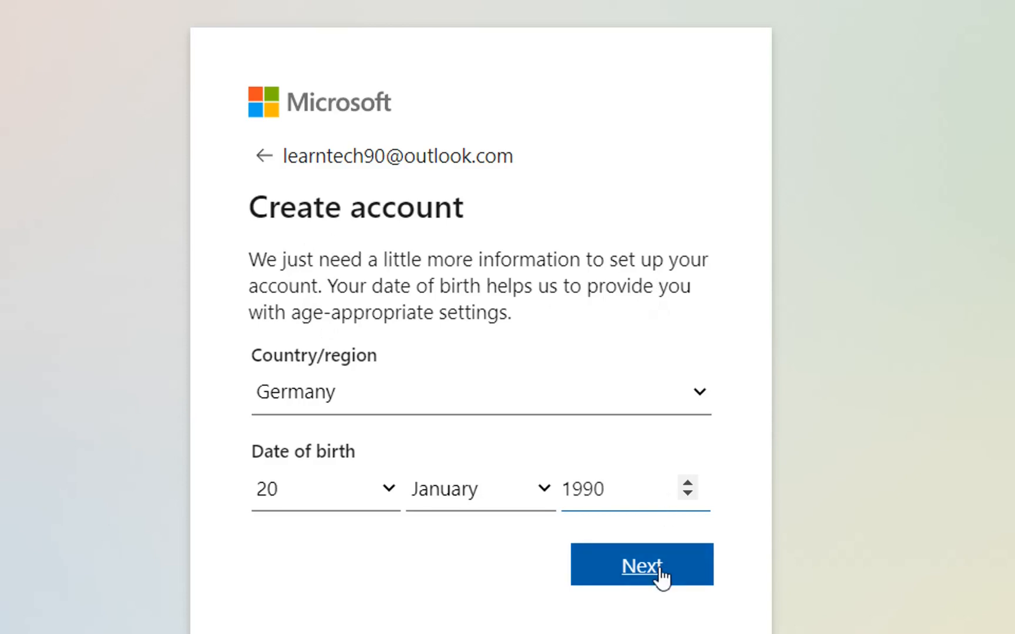
# - Submit Germany and the 1990 birth date, then answer the puzzle with the monkey picture
pyautogui.click(640, 564)
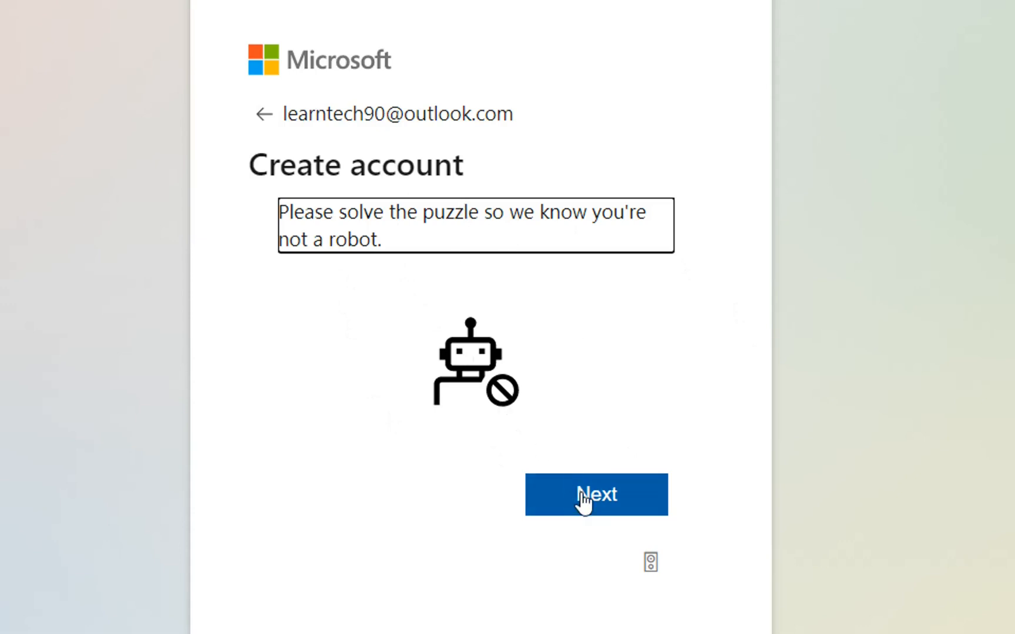
pyautogui.click(595, 494)
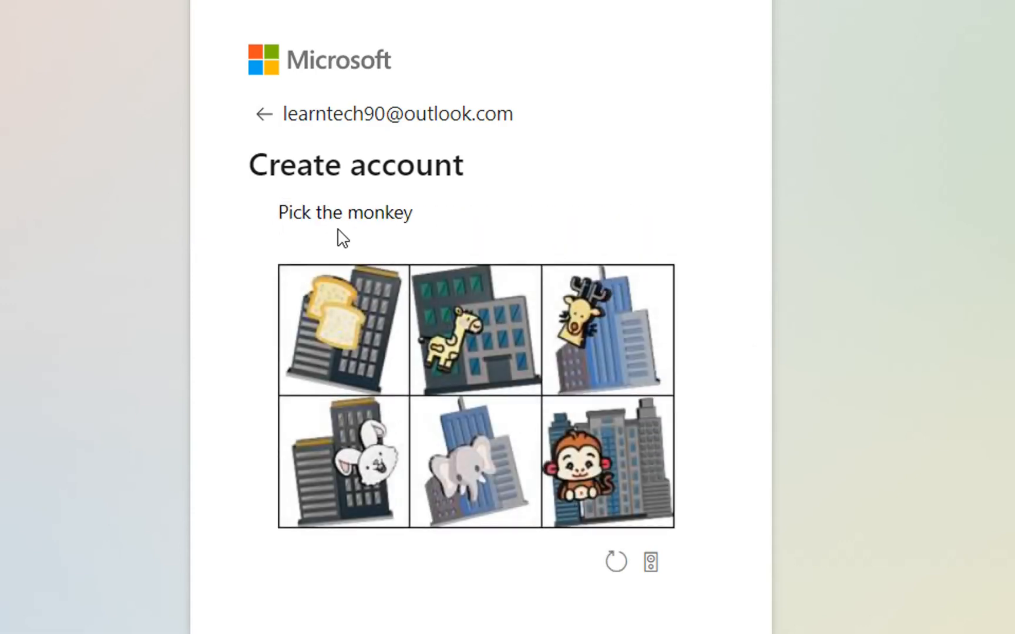
pyautogui.click(606, 461)
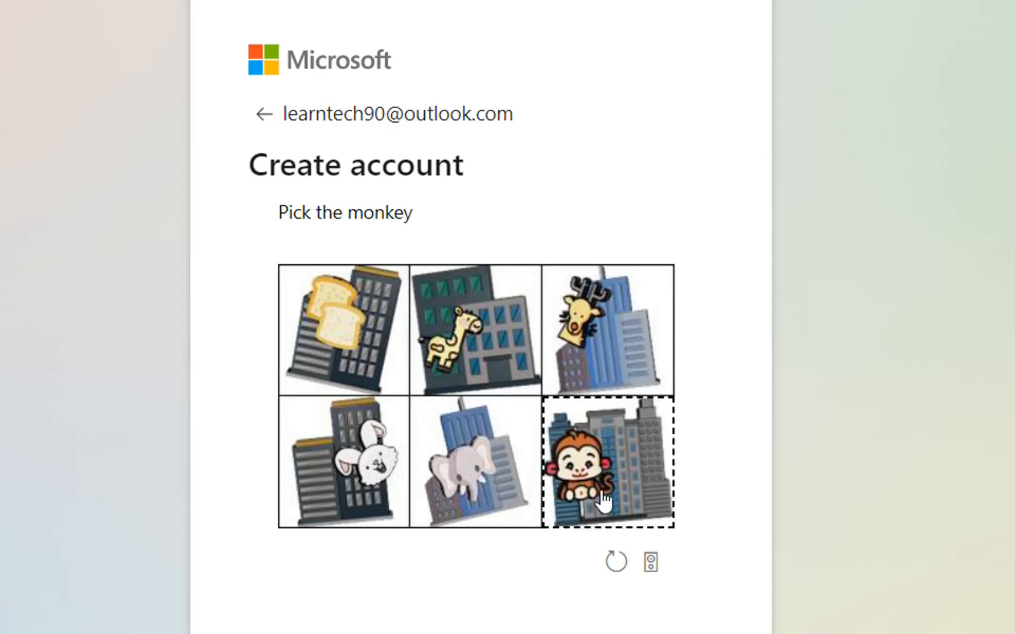
pyautogui.click(607, 461)
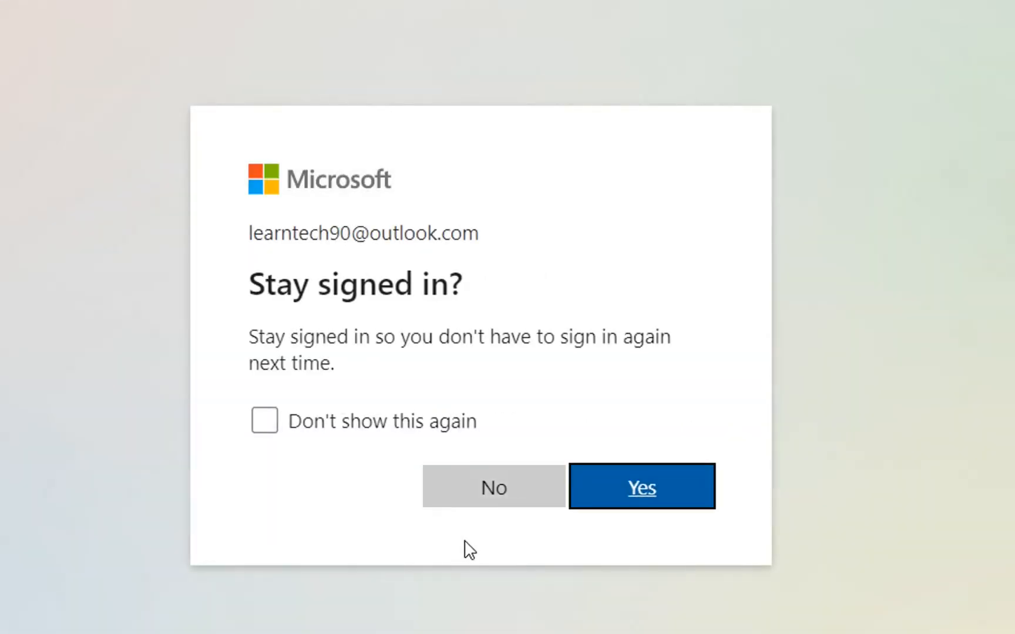
pyautogui.moveTo(831, 360)
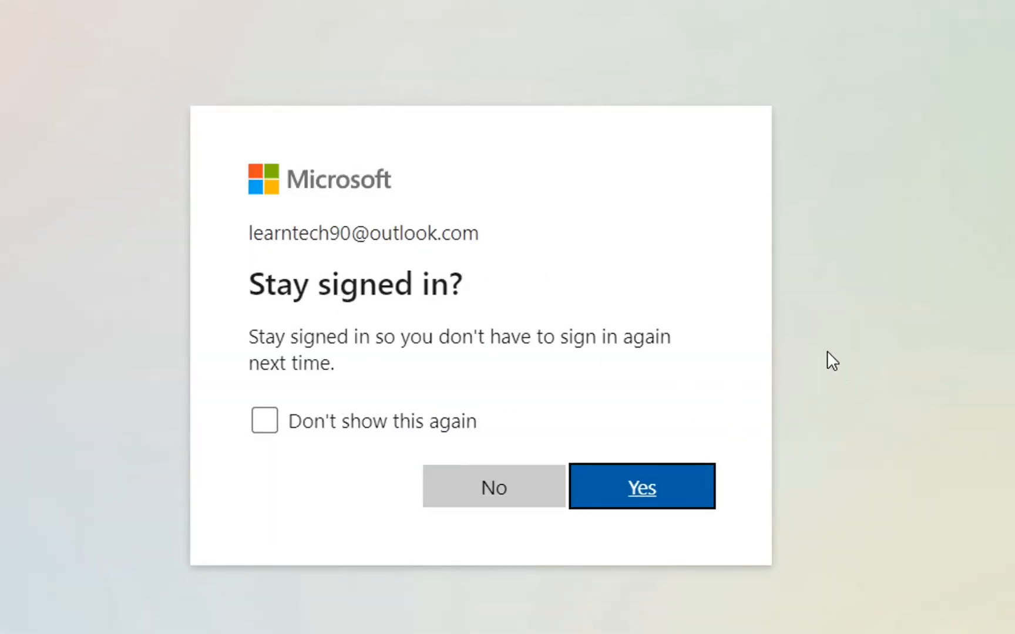
# - Answer Yes to the Stay signed in? prompt
pyautogui.click(640, 486)
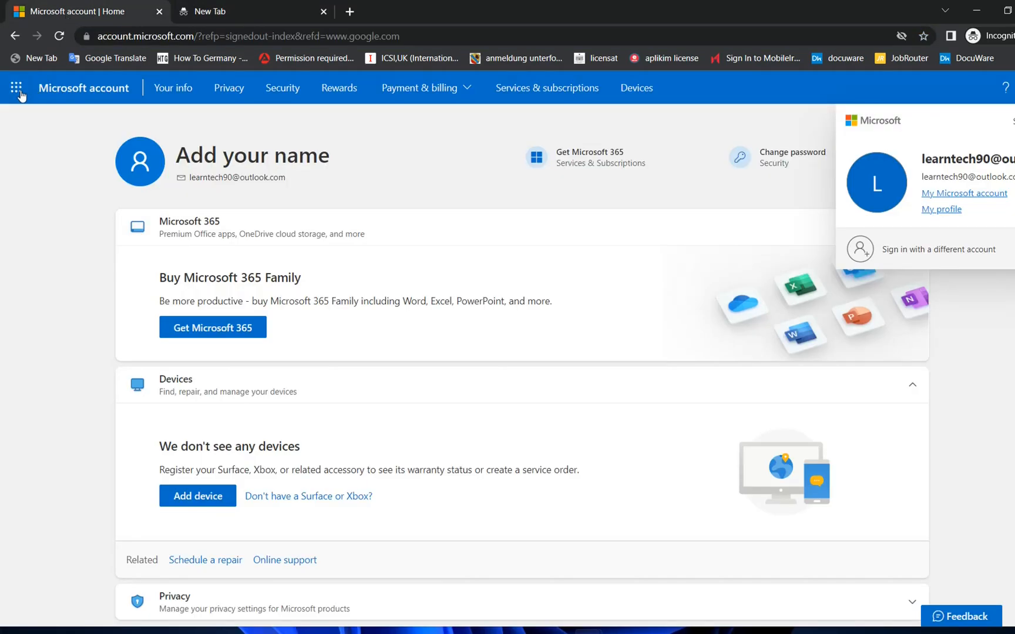
# - Launch Outlook from the Microsoft 365 app list into a new tab
pyautogui.click(17, 88)
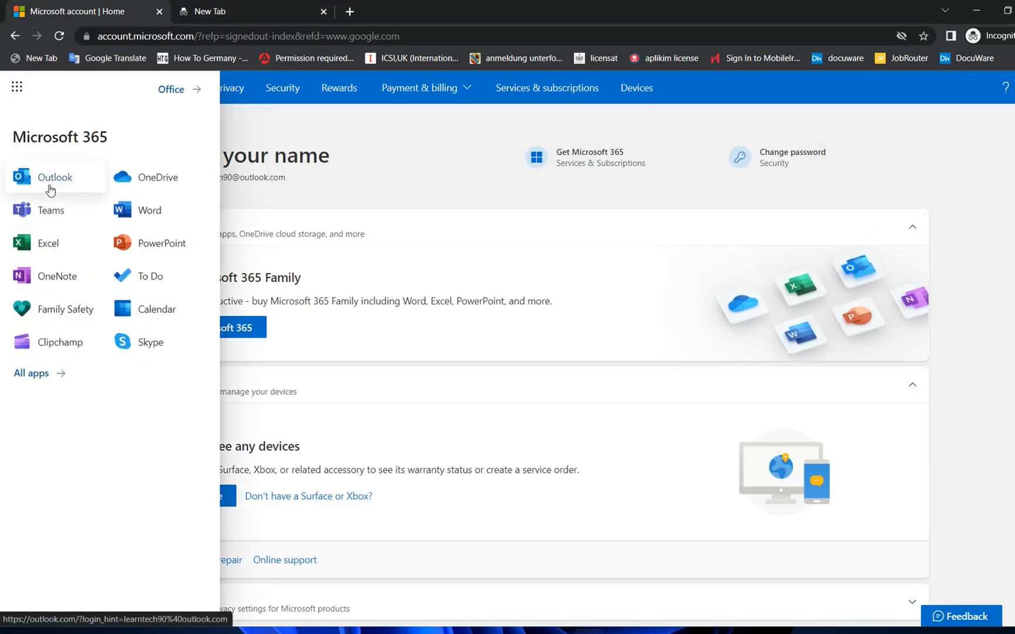
pyautogui.click(55, 177)
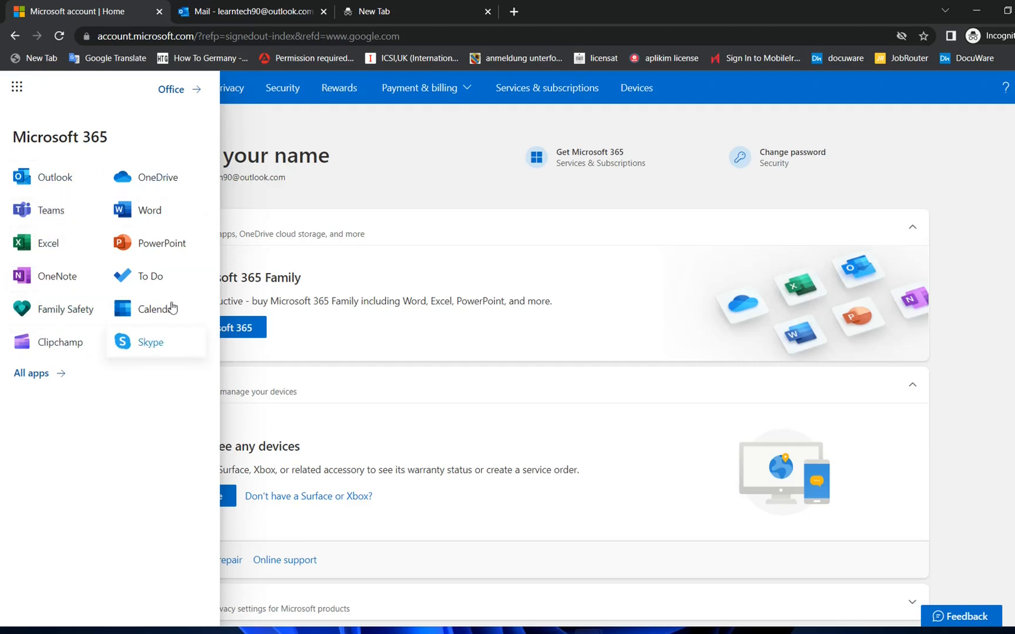
pyautogui.moveTo(57, 276)
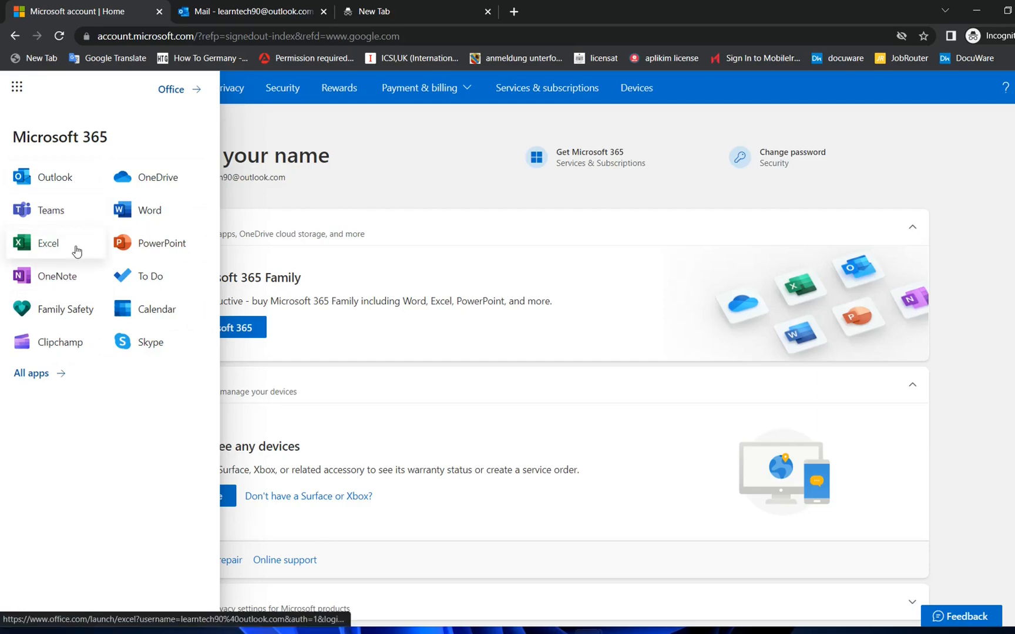
# - In the Mail tab, open the 'Welcome to your new Outlook.com account' message
pyautogui.click(246, 12)
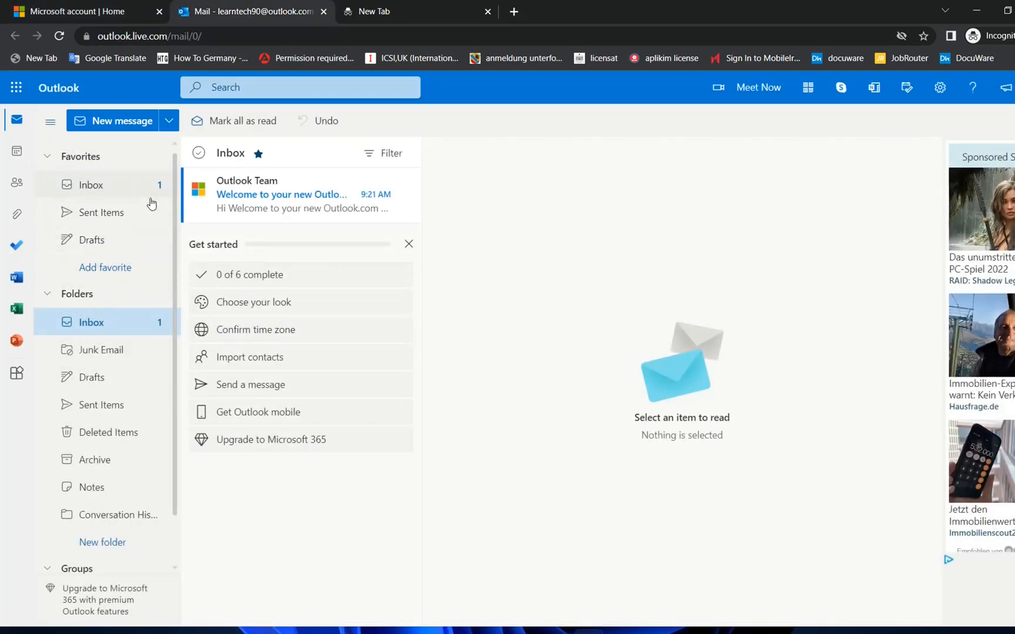
pyautogui.click(285, 194)
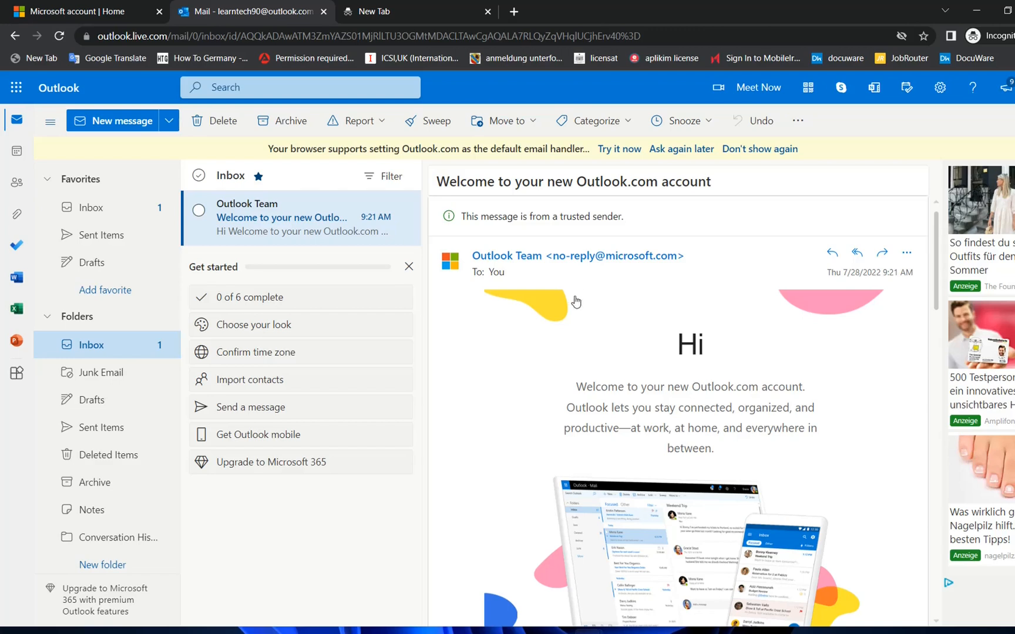
pyautogui.moveTo(617, 367)
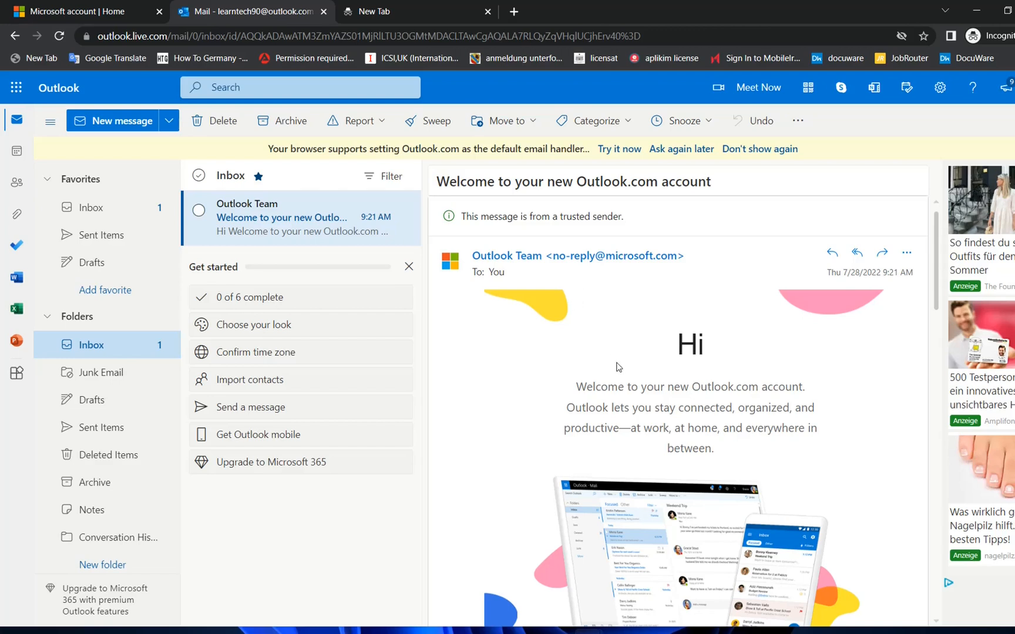
pyautogui.moveTo(755, 531)
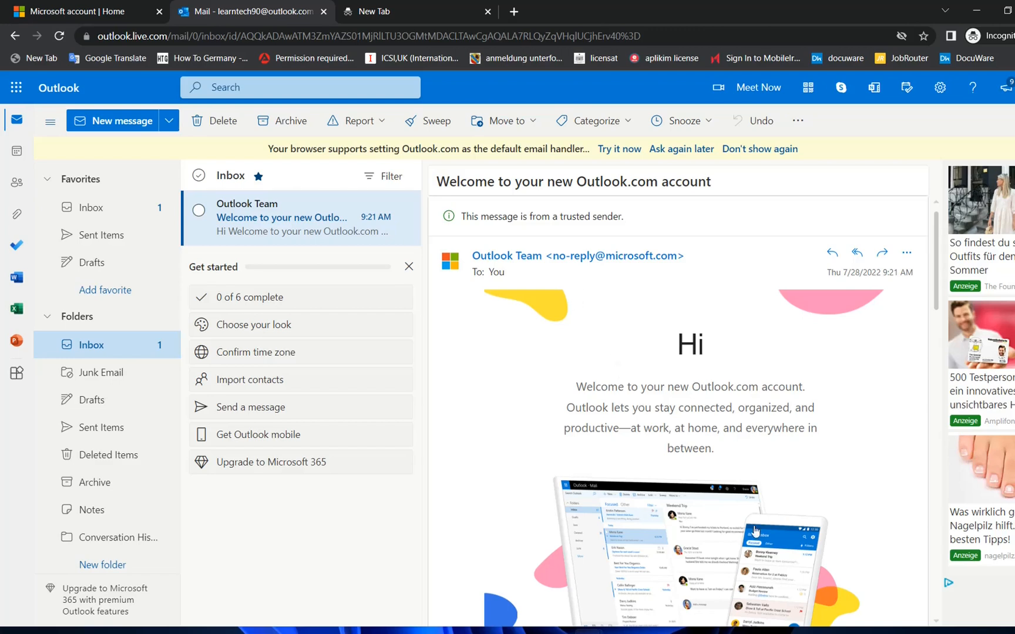